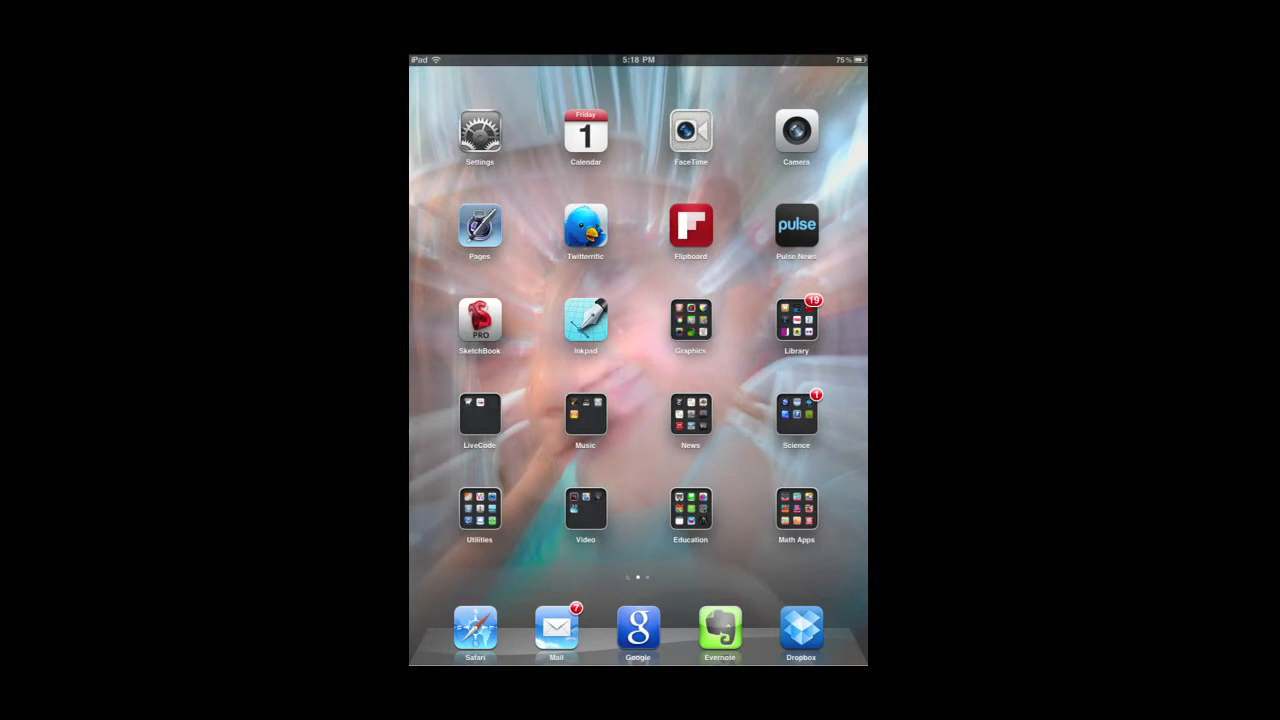
Launch Brushes from the Home Screen to reach its painting gallery.
{"action": "left_click", "coordinate": [690, 320]}
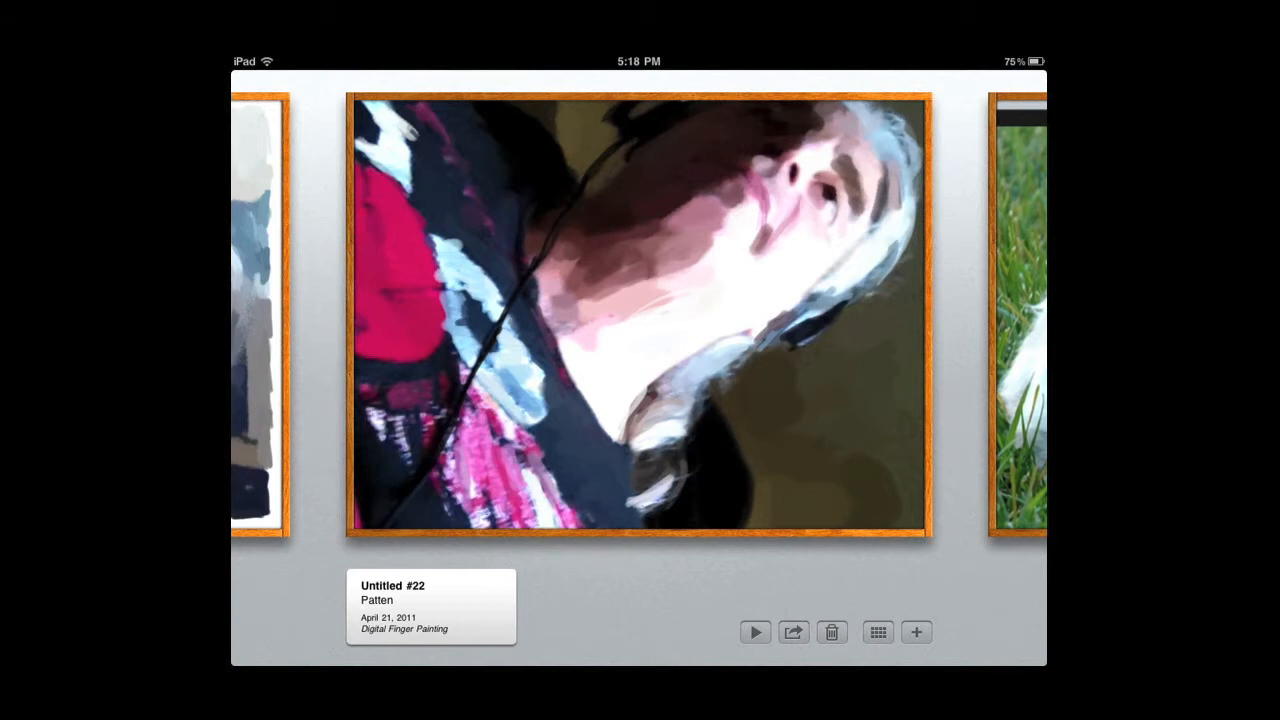
Replay and stop Untitled #22's painting, dismiss sharing options, and show all 17 paintings as thumbnails.
{"action": "left_click", "coordinate": [756, 632]}
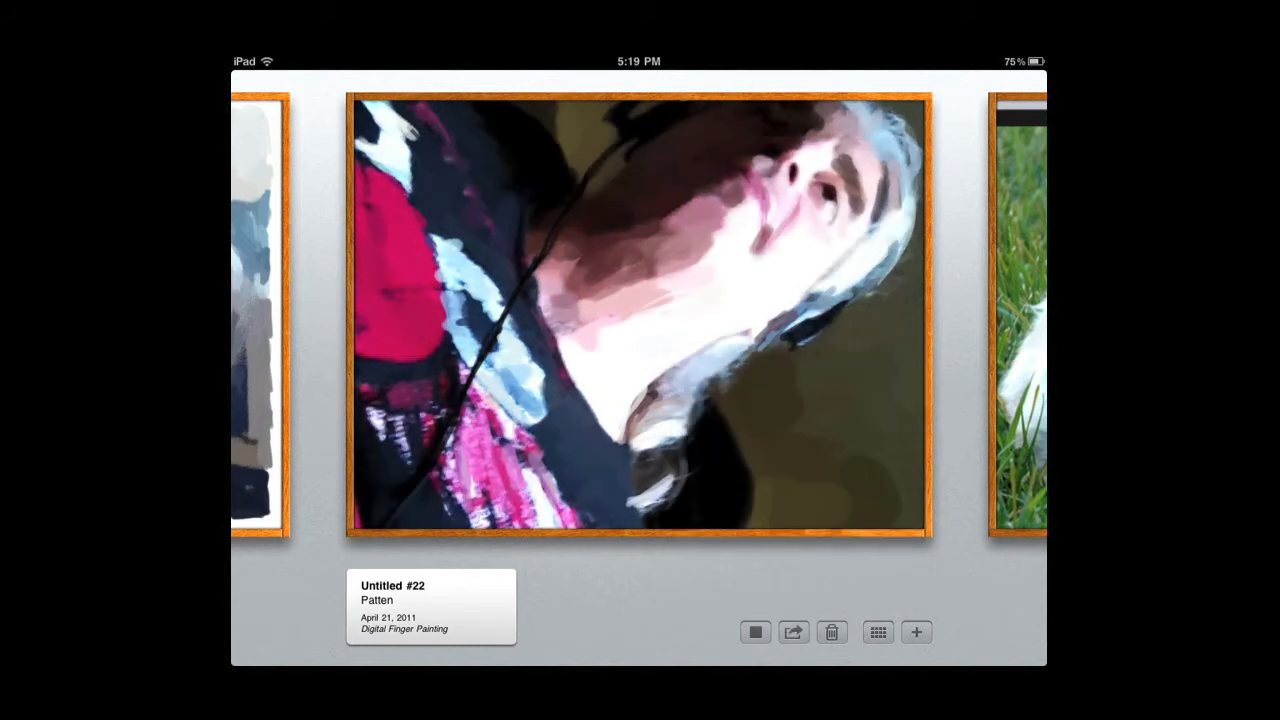
{"action": "left_click", "coordinate": [792, 632]}
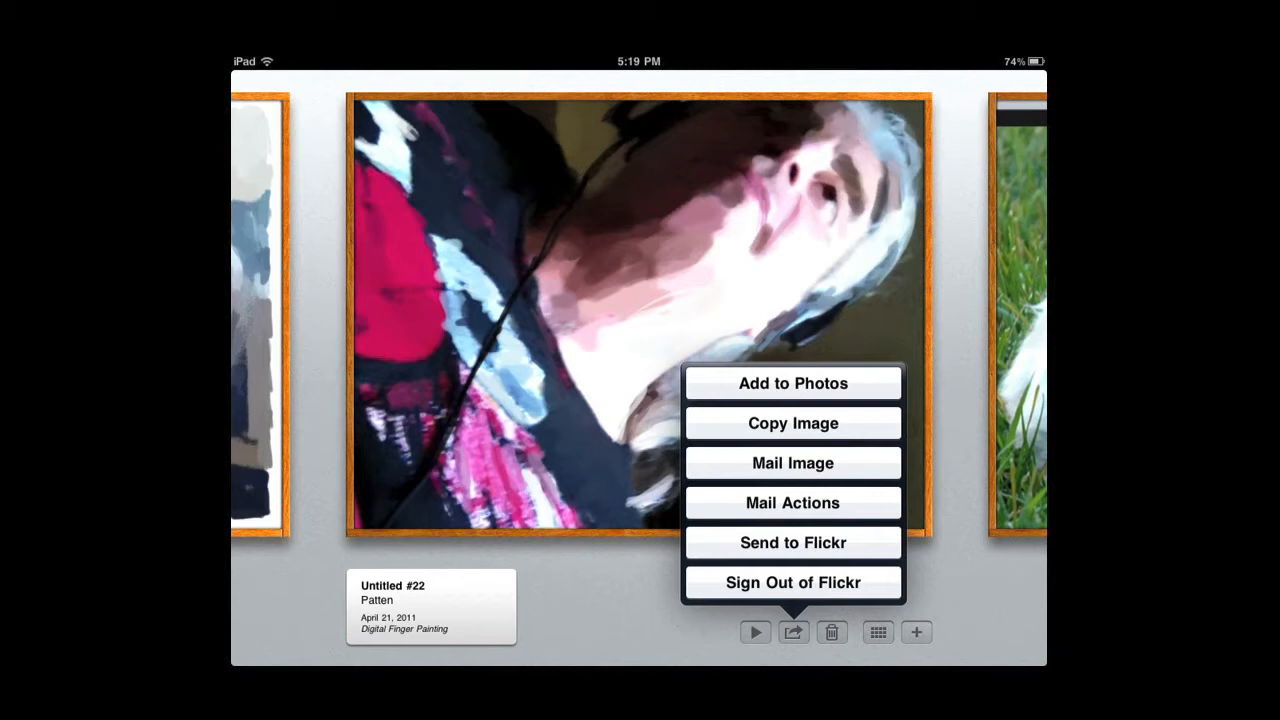
{"action": "left_click", "coordinate": [792, 632]}
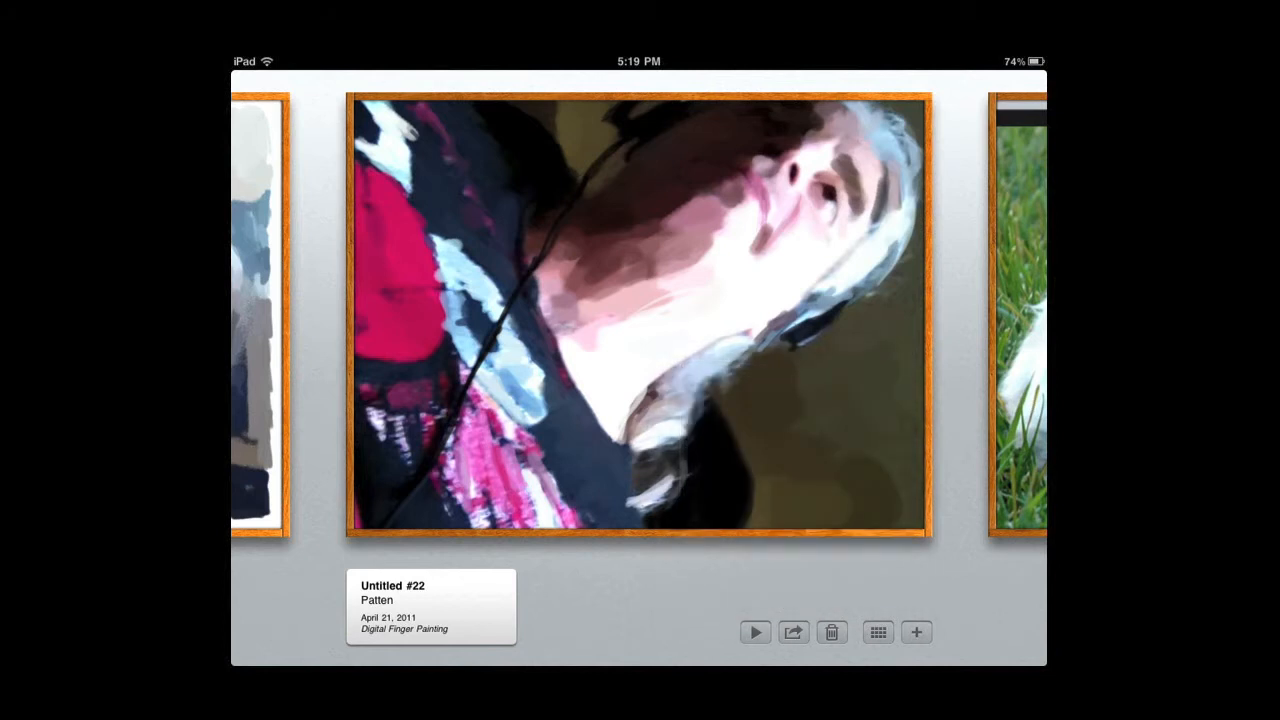
{"action": "left_click", "coordinate": [876, 632]}
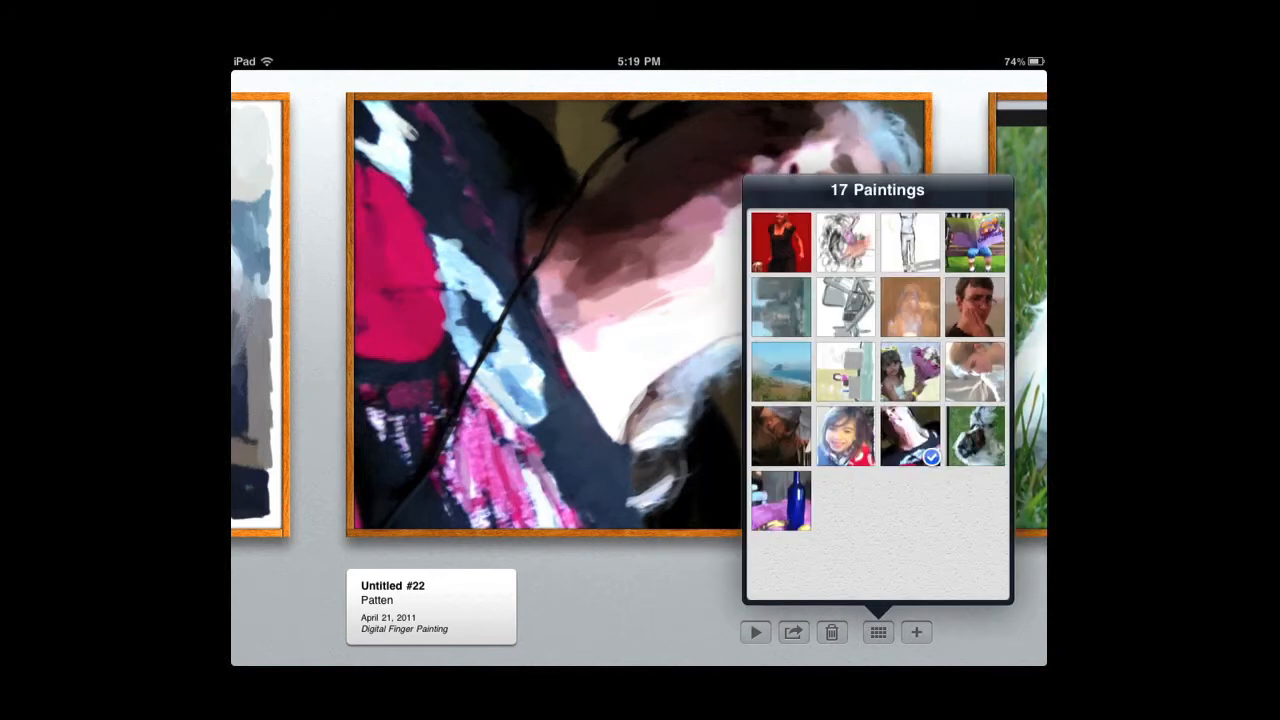
Start a new blank painting, Untitled #33.
{"action": "left_click", "coordinate": [876, 632]}
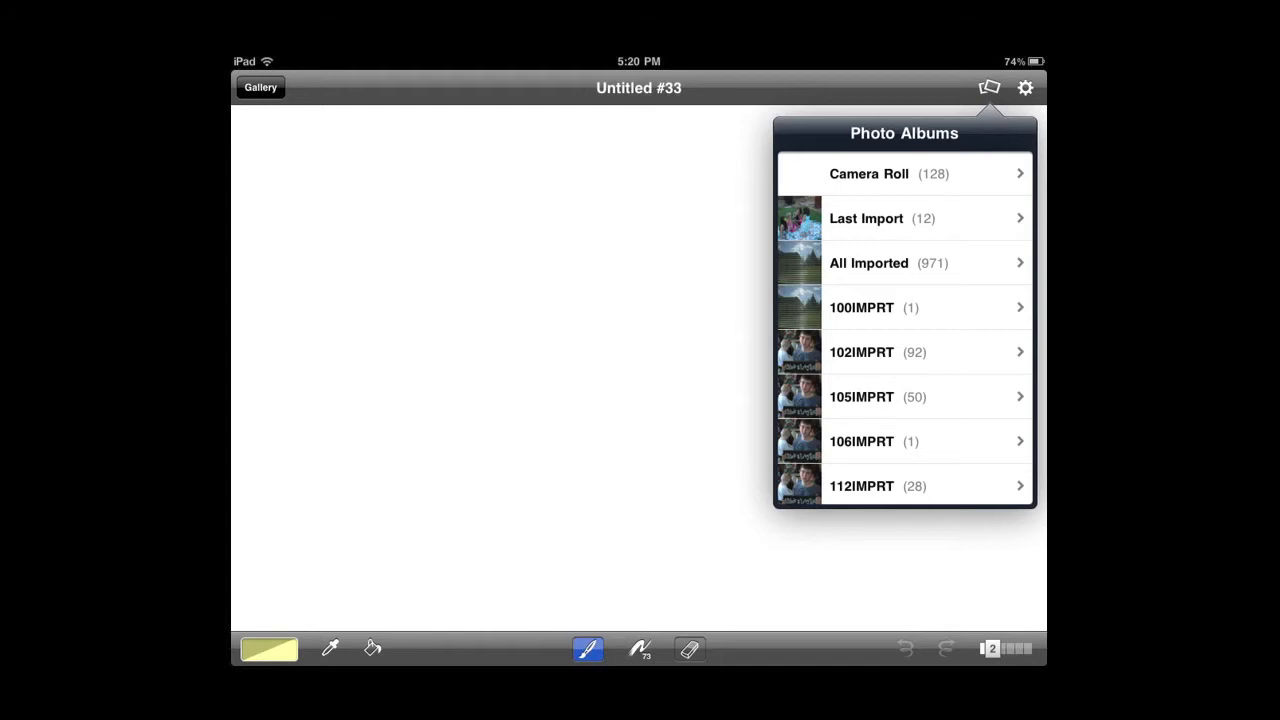
Choose the still-life photo for import, then cancel placing it on the canvas.
{"action": "left_click", "coordinate": [868, 172]}
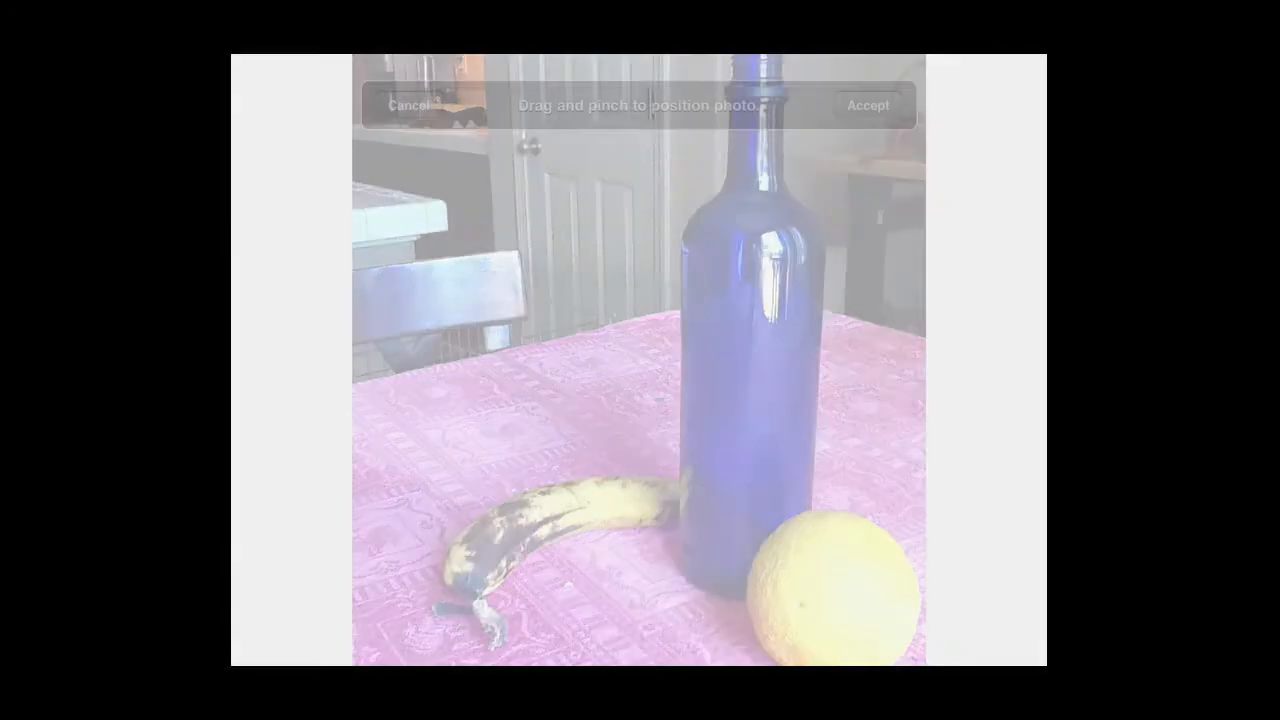
{"action": "left_click", "coordinate": [868, 104]}
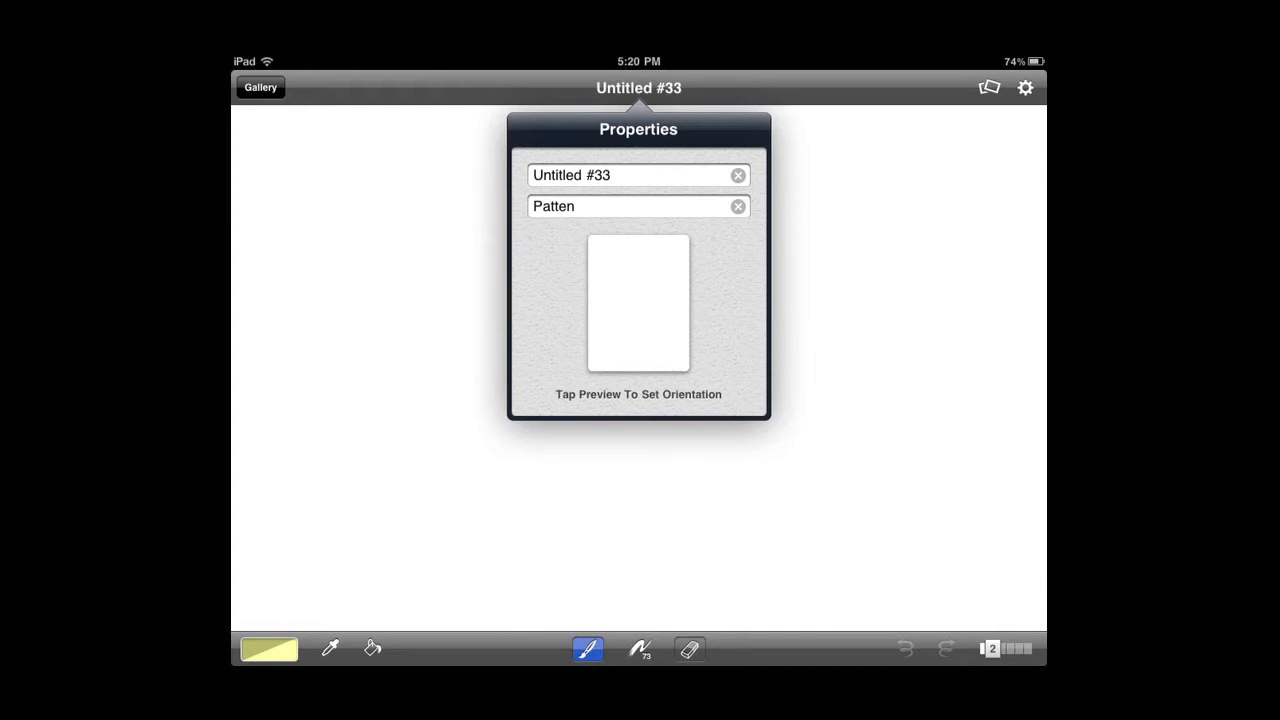
Dismiss the painting properties to return to the blank canvas for the first yellow stroke.
{"action": "left_click", "coordinate": [1010, 648]}
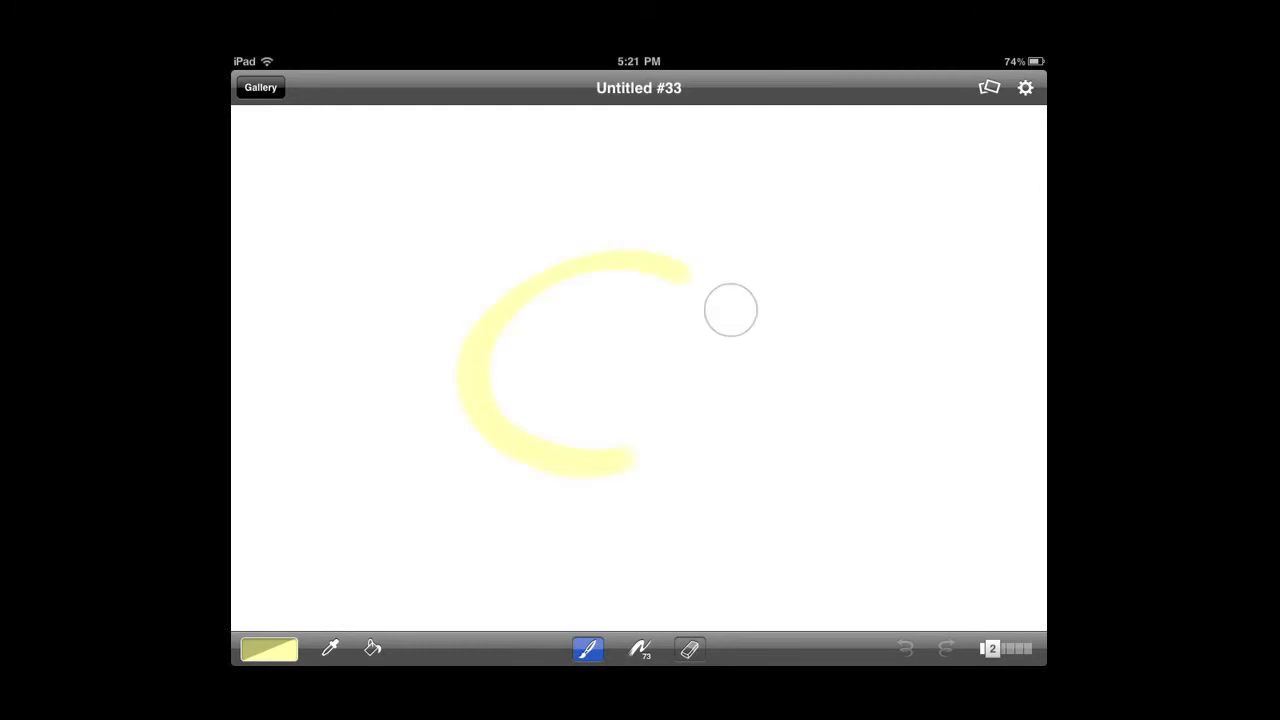
From the layers overview, reposition the yellow circle's layer by dragging it across the canvas.
{"action": "left_click", "coordinate": [1004, 648]}
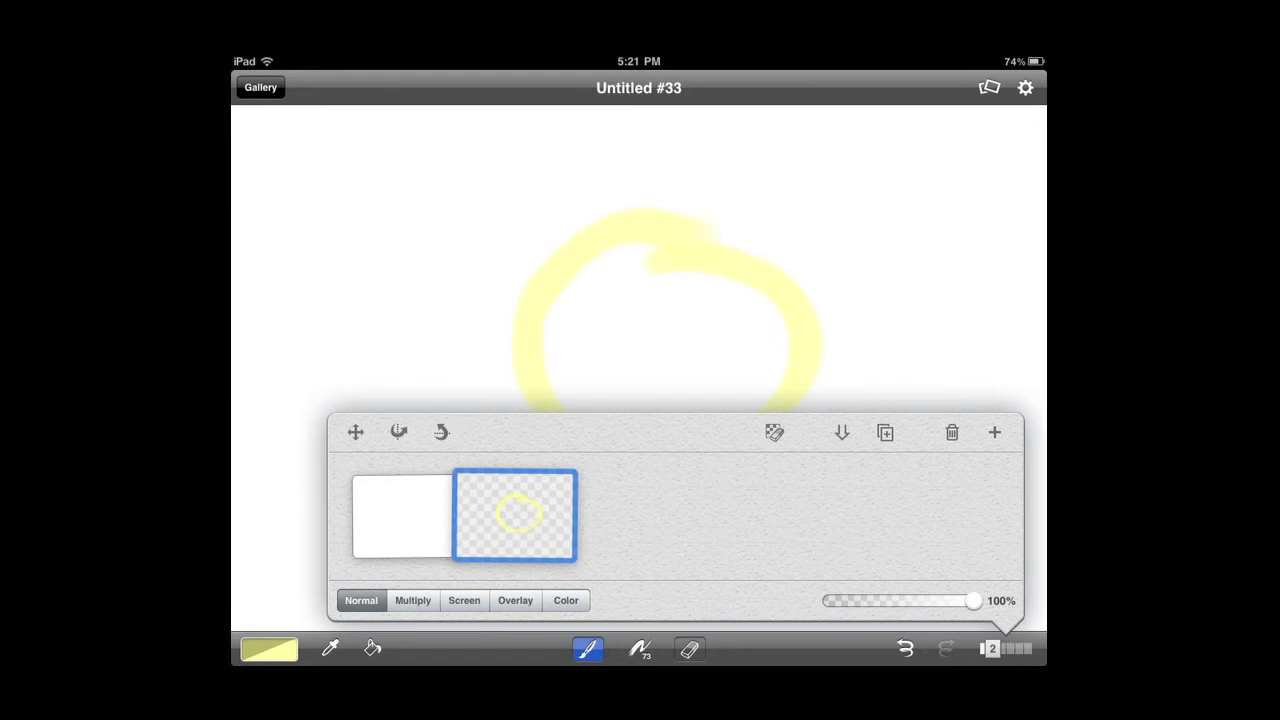
{"action": "left_click", "coordinate": [356, 432]}
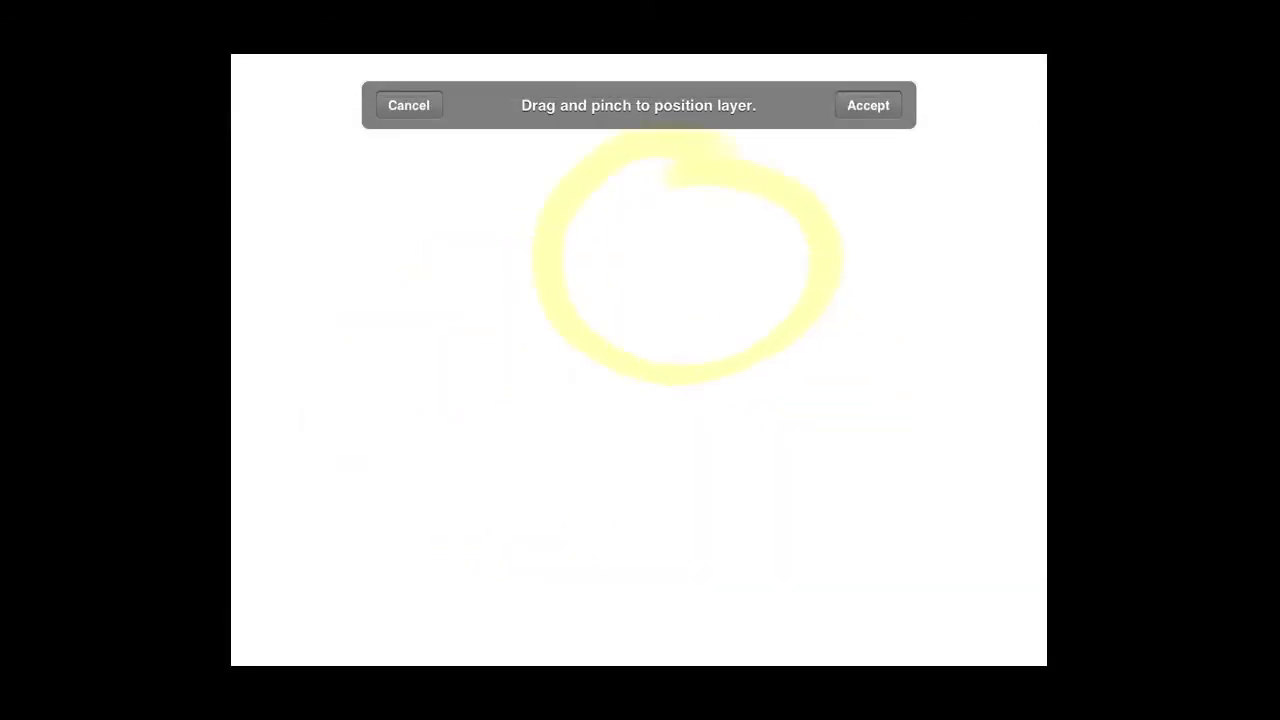
{"action": "left_click_drag", "start_coordinate": [684, 256], "coordinate": [556, 364]}
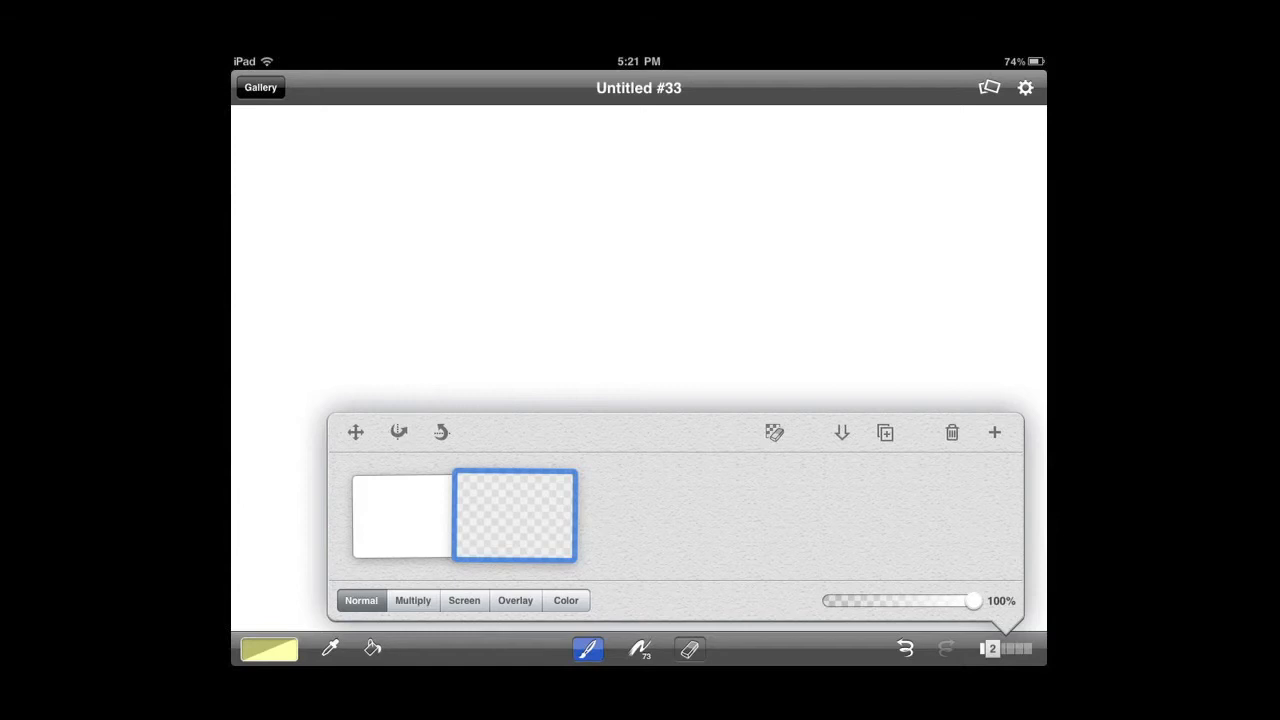
Place the circle at upper left, restore its own layer, and end with a new empty layer above it.
{"action": "left_click_drag", "start_coordinate": [410, 260], "coordinate": [410, 370]}
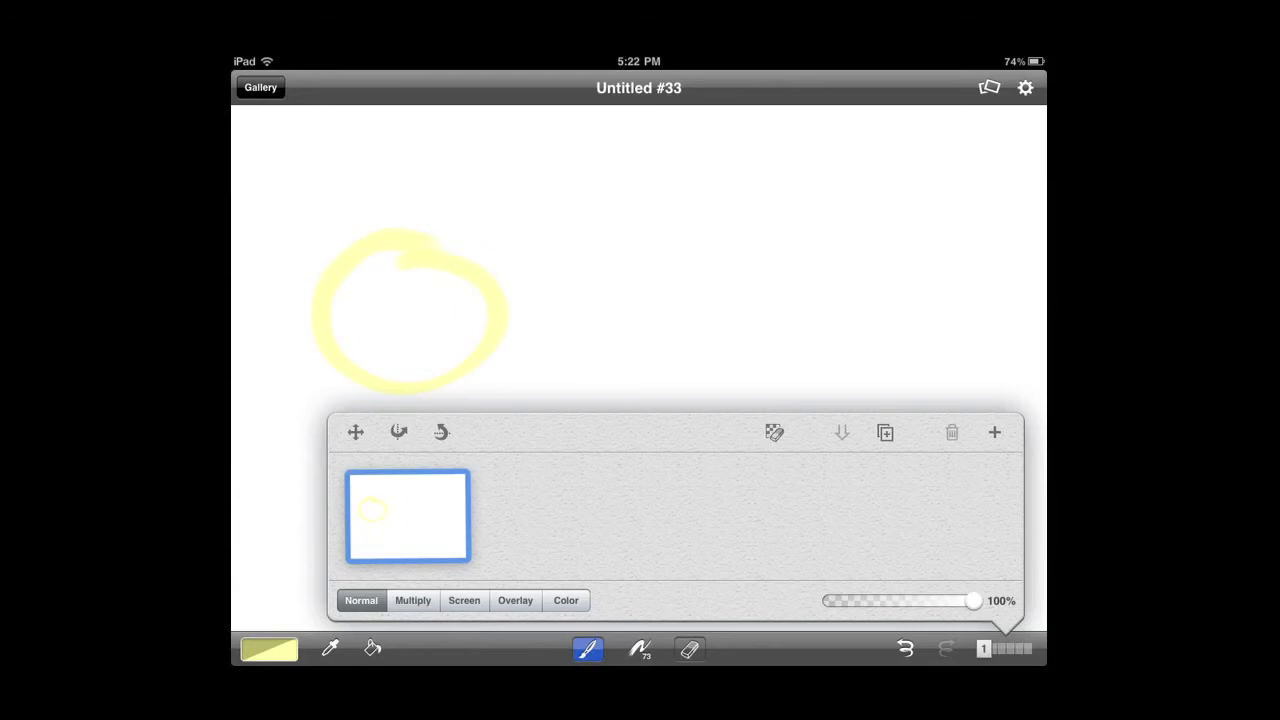
{"action": "left_click", "coordinate": [994, 432]}
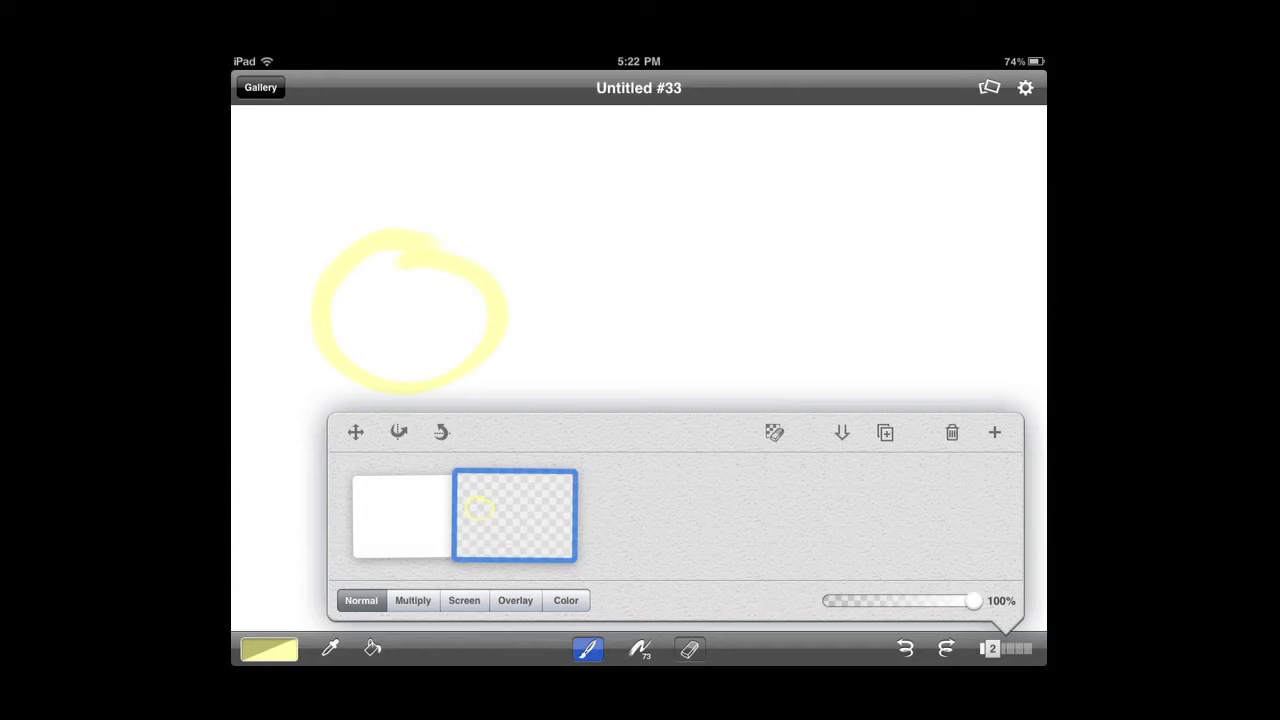
{"action": "left_click", "coordinate": [994, 432]}
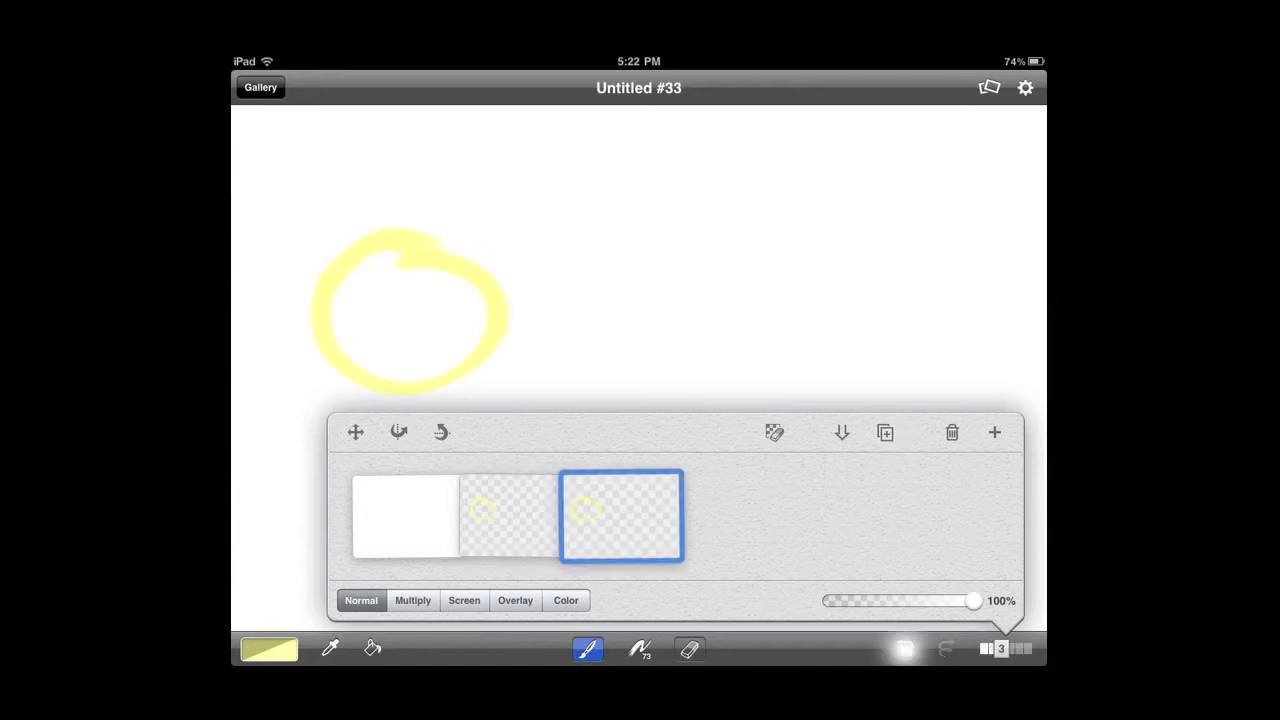
{"action": "left_click", "coordinate": [952, 432]}
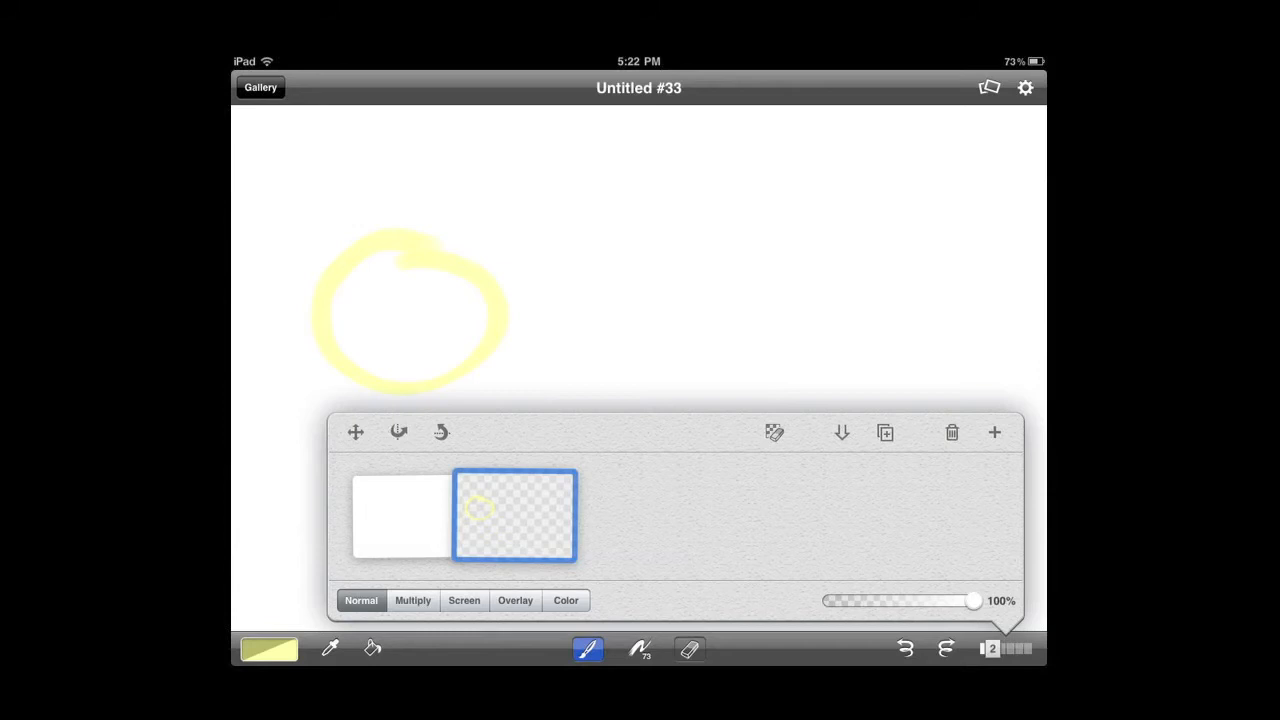
{"action": "left_click", "coordinate": [994, 432]}
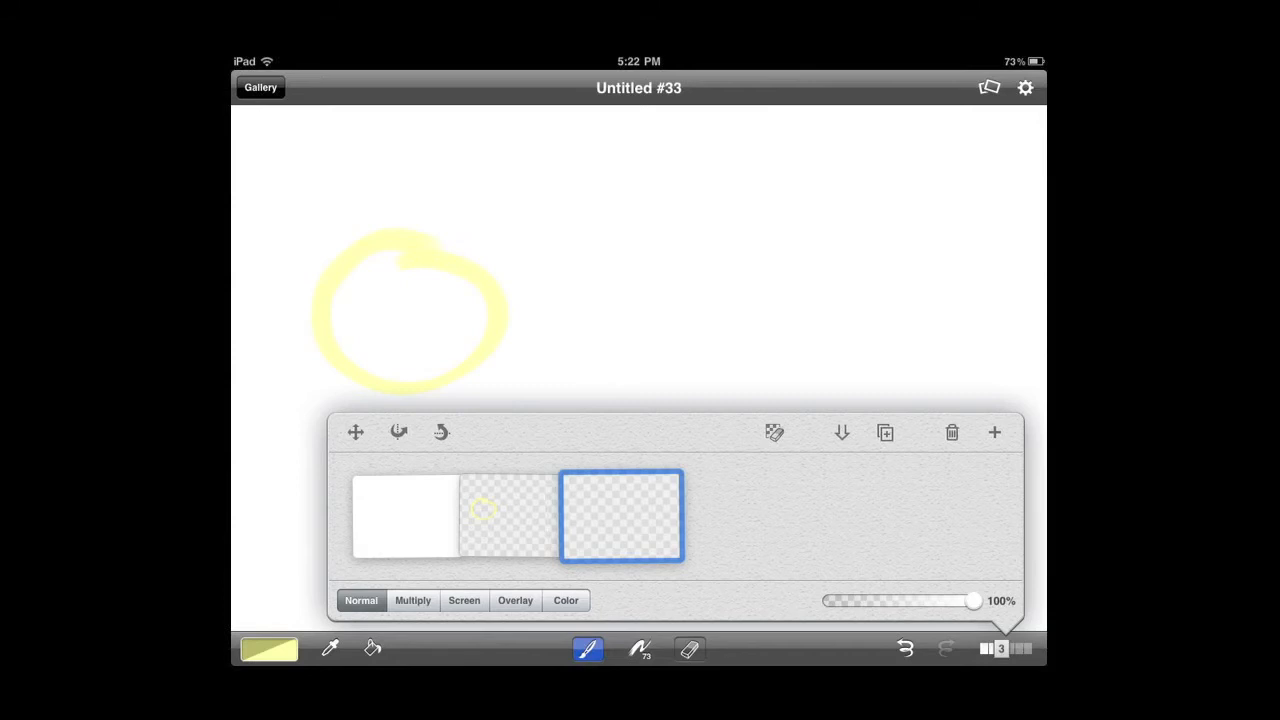
Configure a soft round 75 px low-opacity brush whose size varies with speed, then go to the colour picker.
{"action": "left_click", "coordinate": [952, 432]}
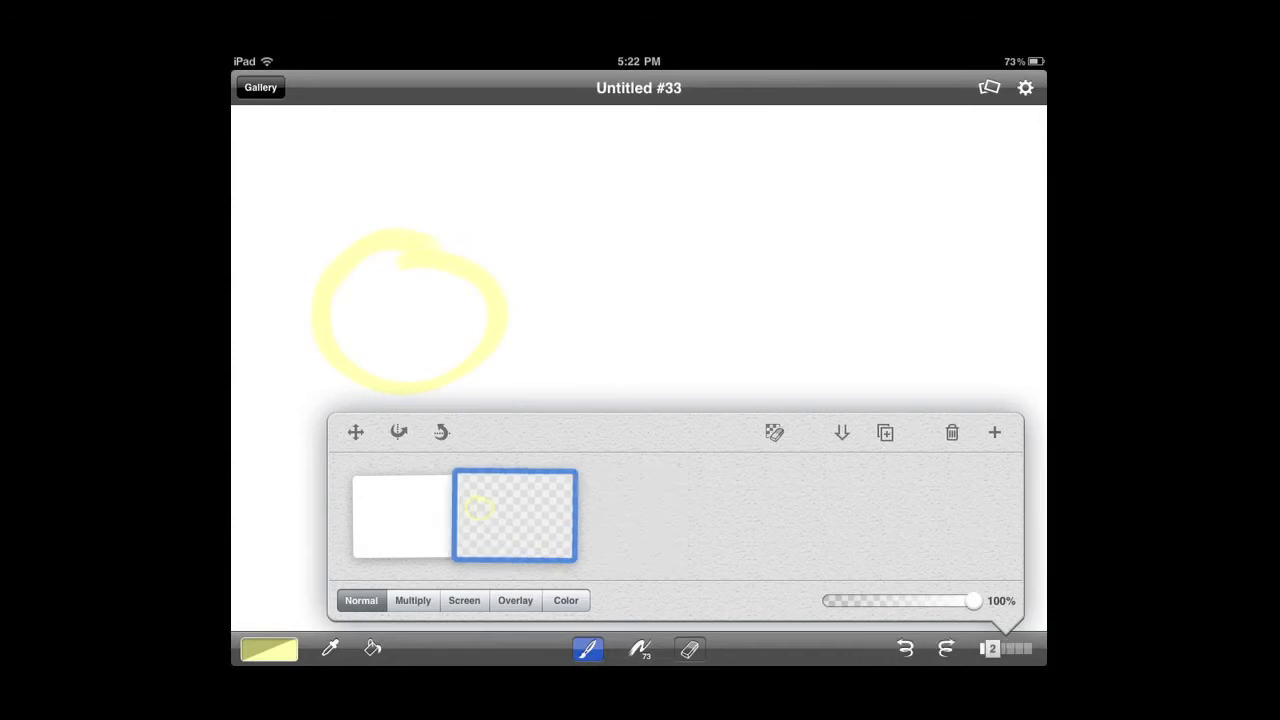
{"action": "left_click", "coordinate": [640, 648]}
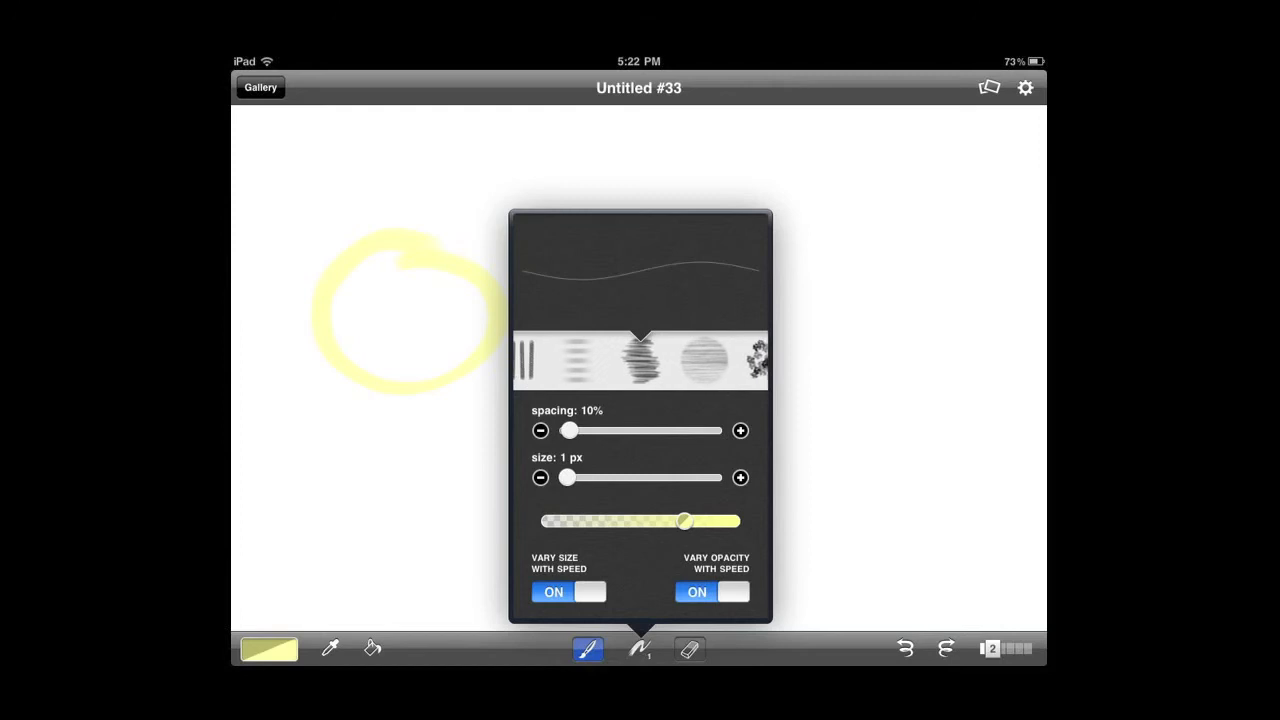
{"action": "left_click_drag", "start_coordinate": [568, 430], "coordinate": [576, 430]}
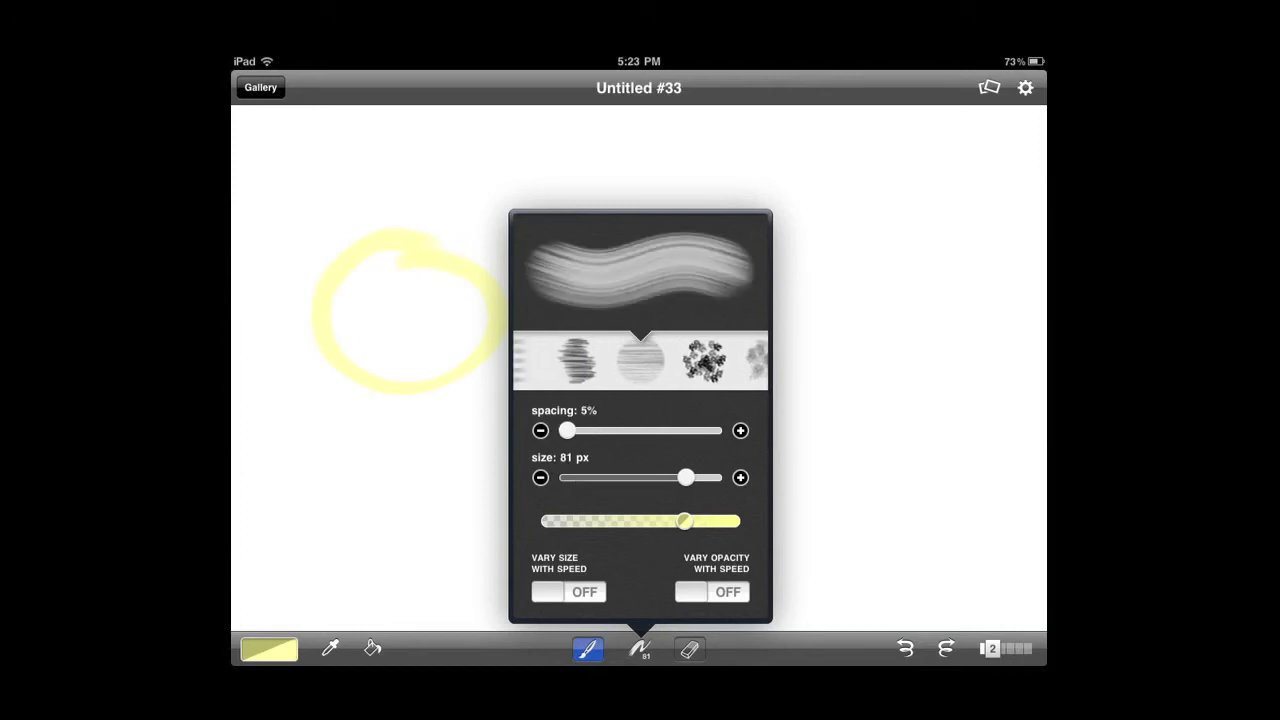
{"action": "left_click_drag", "start_coordinate": [684, 478], "coordinate": [676, 478]}
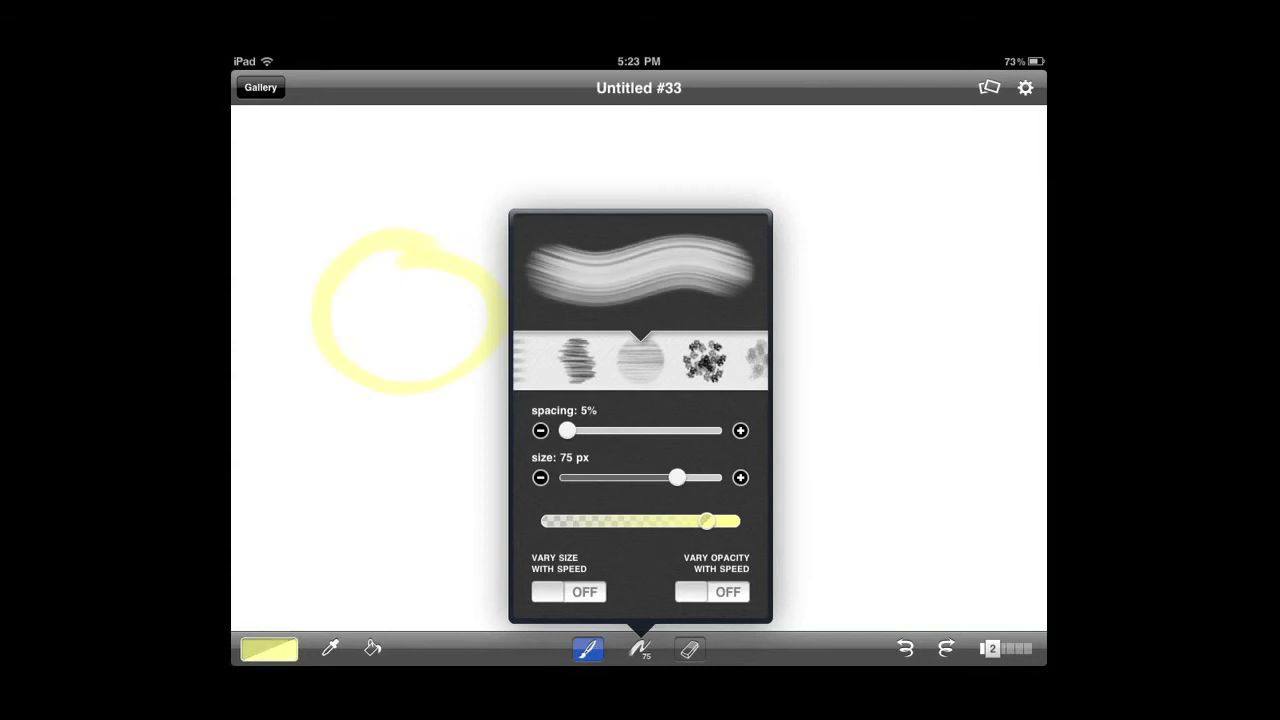
{"action": "left_click_drag", "start_coordinate": [704, 520], "coordinate": [600, 520]}
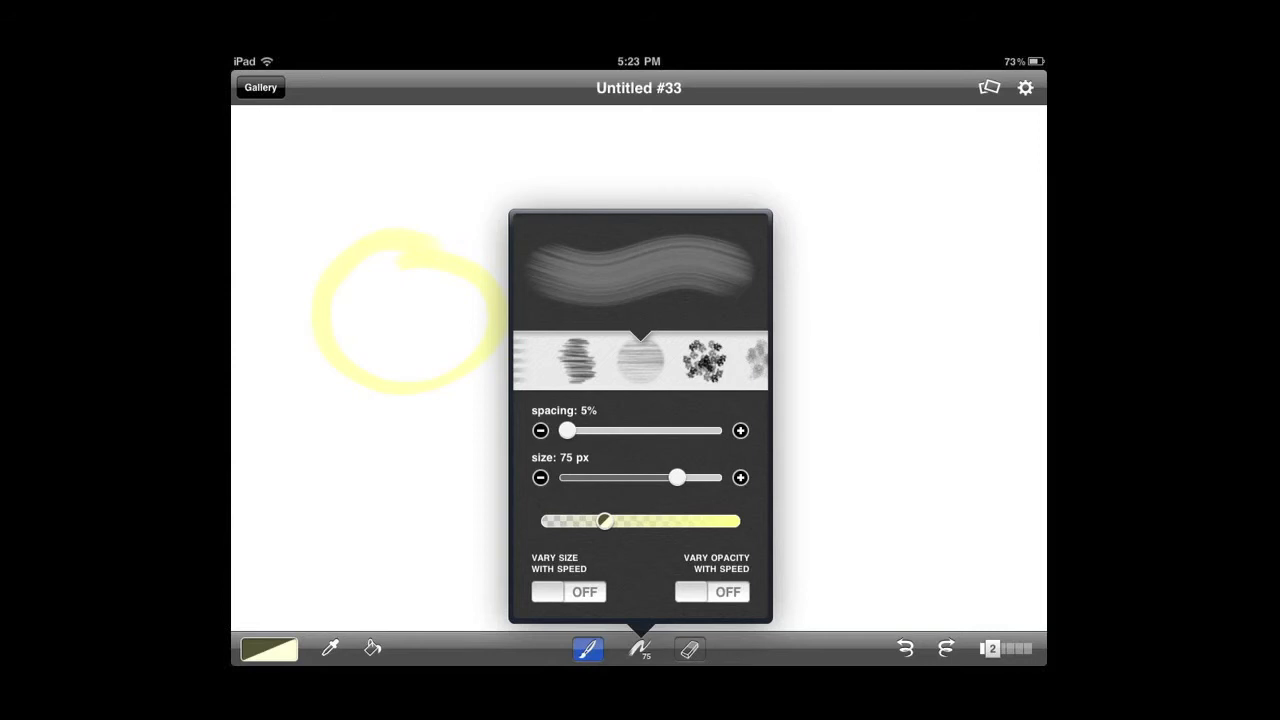
{"action": "left_click", "coordinate": [568, 592]}
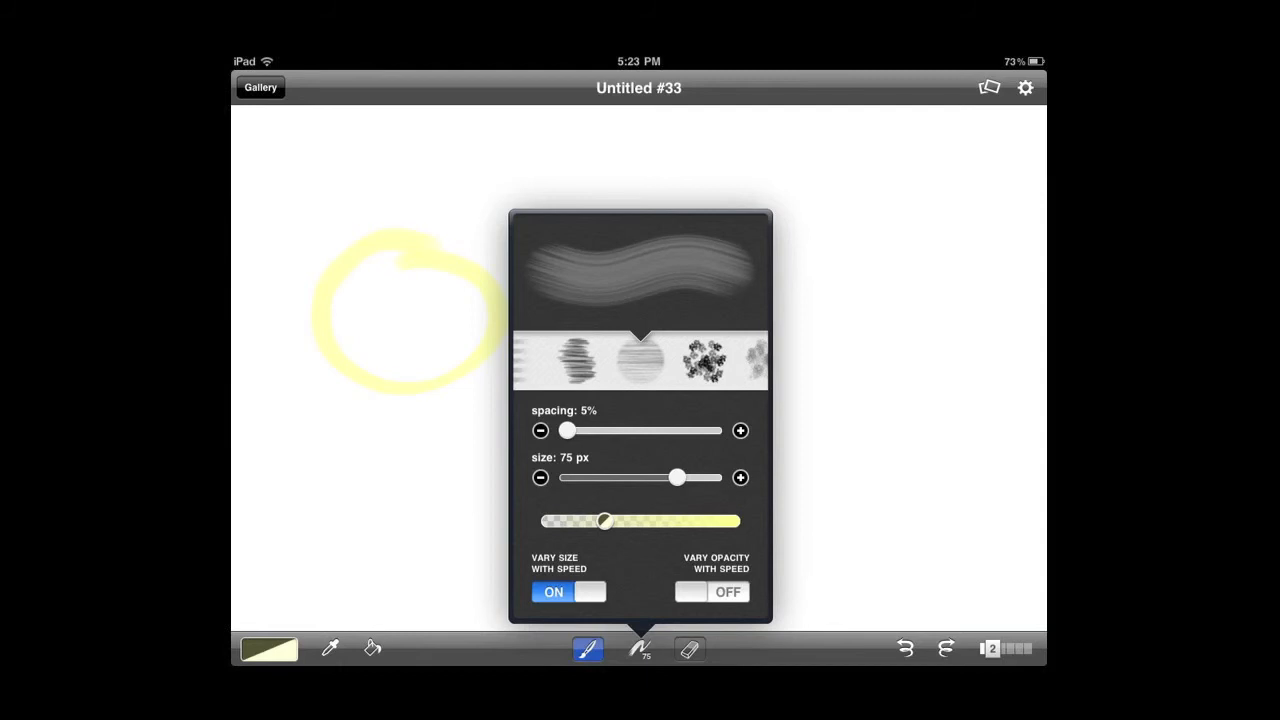
{"action": "left_click", "coordinate": [268, 648]}
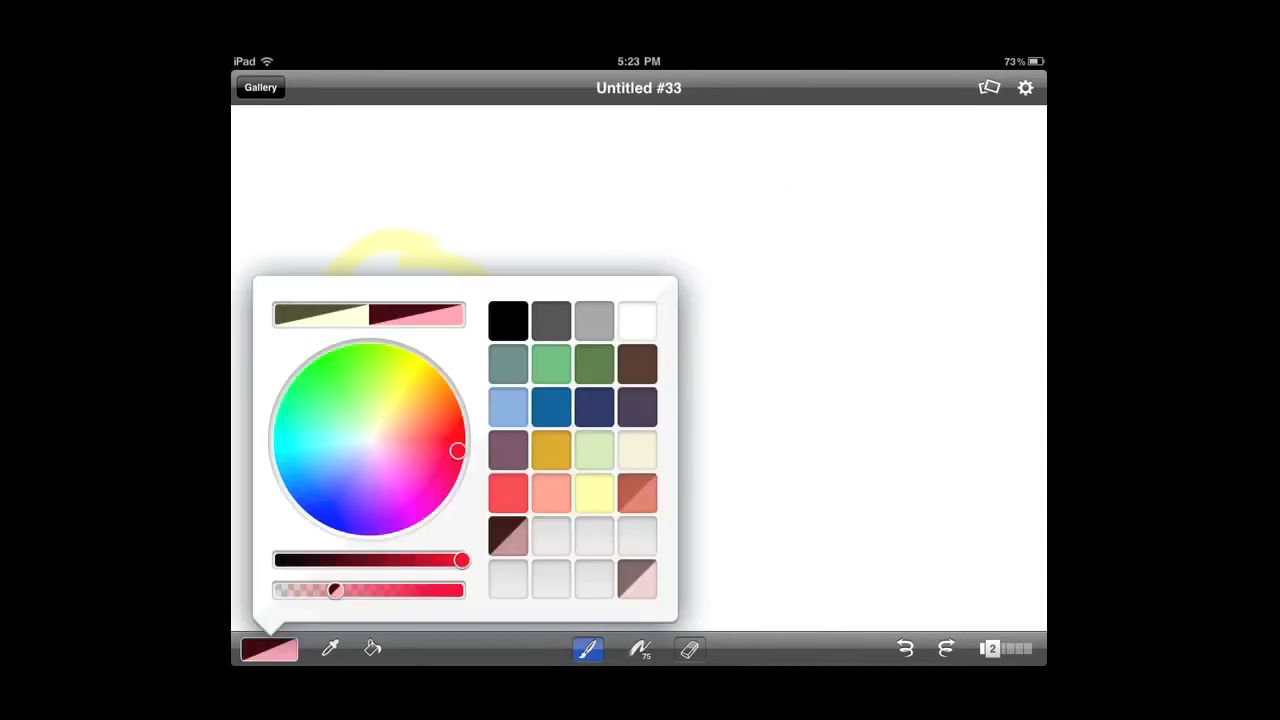
Paint long pink diagonal strokes, enable Vary Opacity With Speed, and paint more strokes over the yellow circle.
{"action": "left_click", "coordinate": [268, 648]}
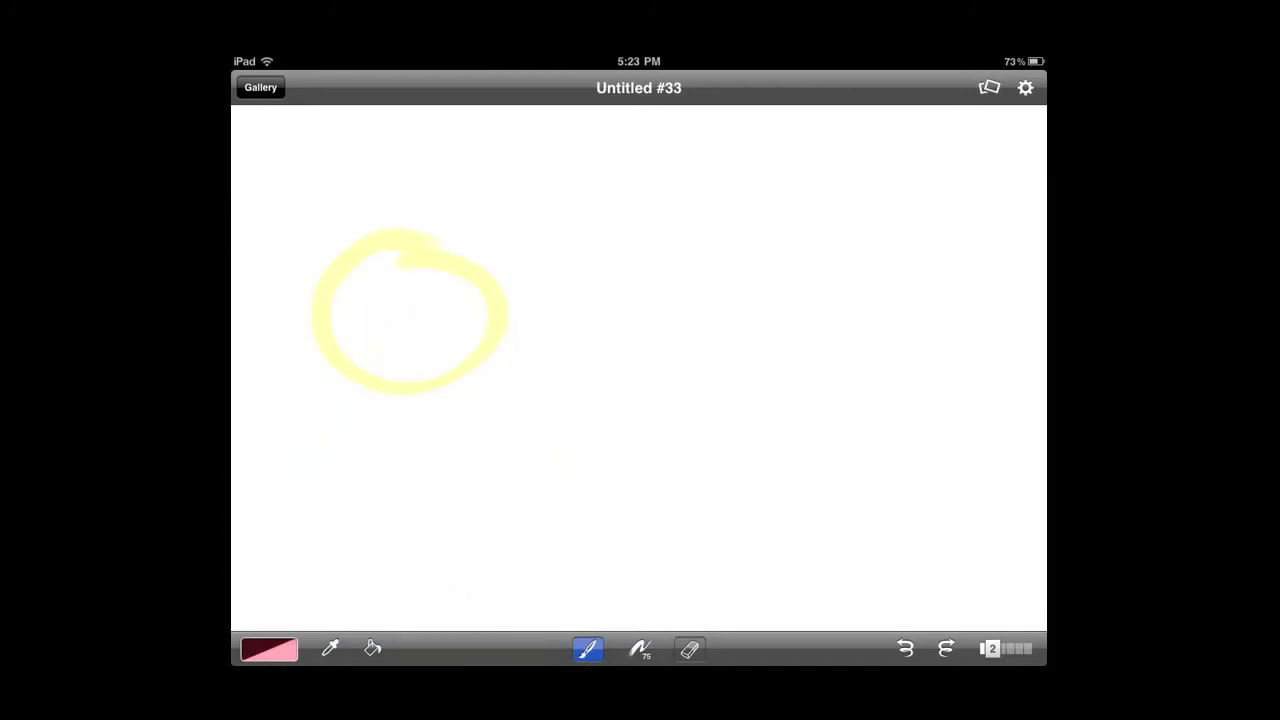
{"action": "left_click_drag", "start_coordinate": [920, 140], "coordinate": [864, 196]}
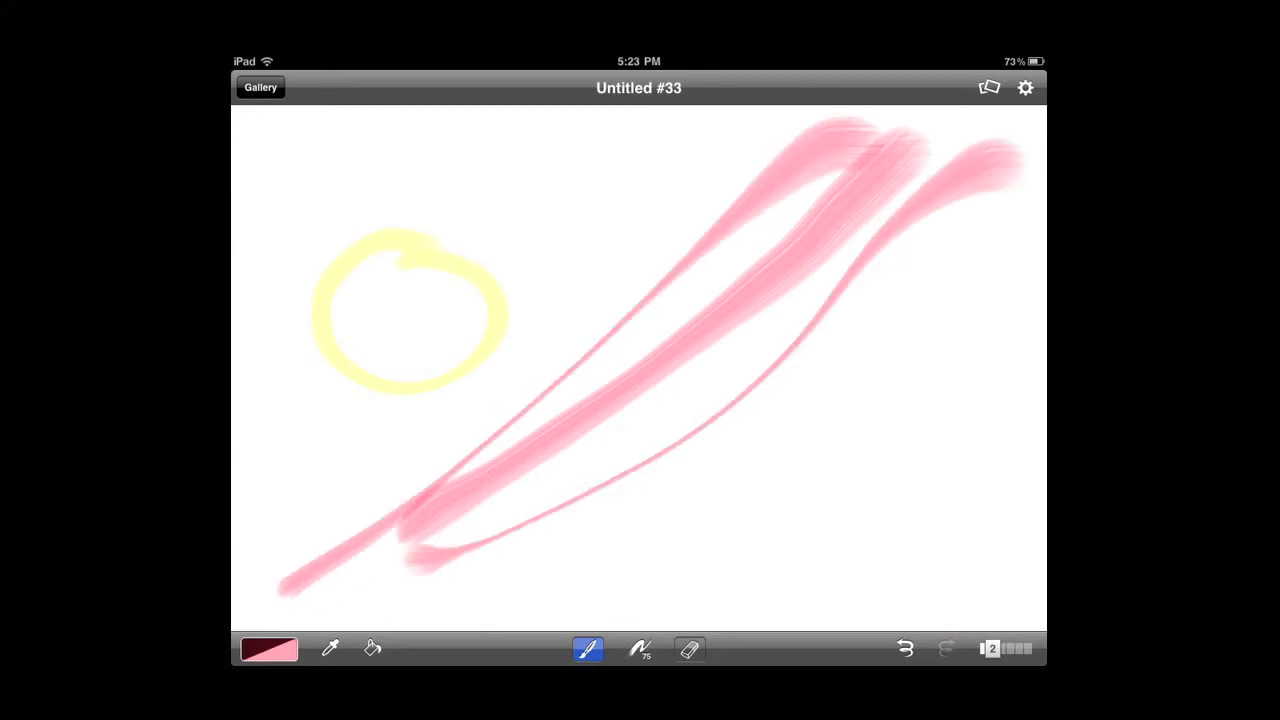
{"action": "left_click", "coordinate": [640, 648]}
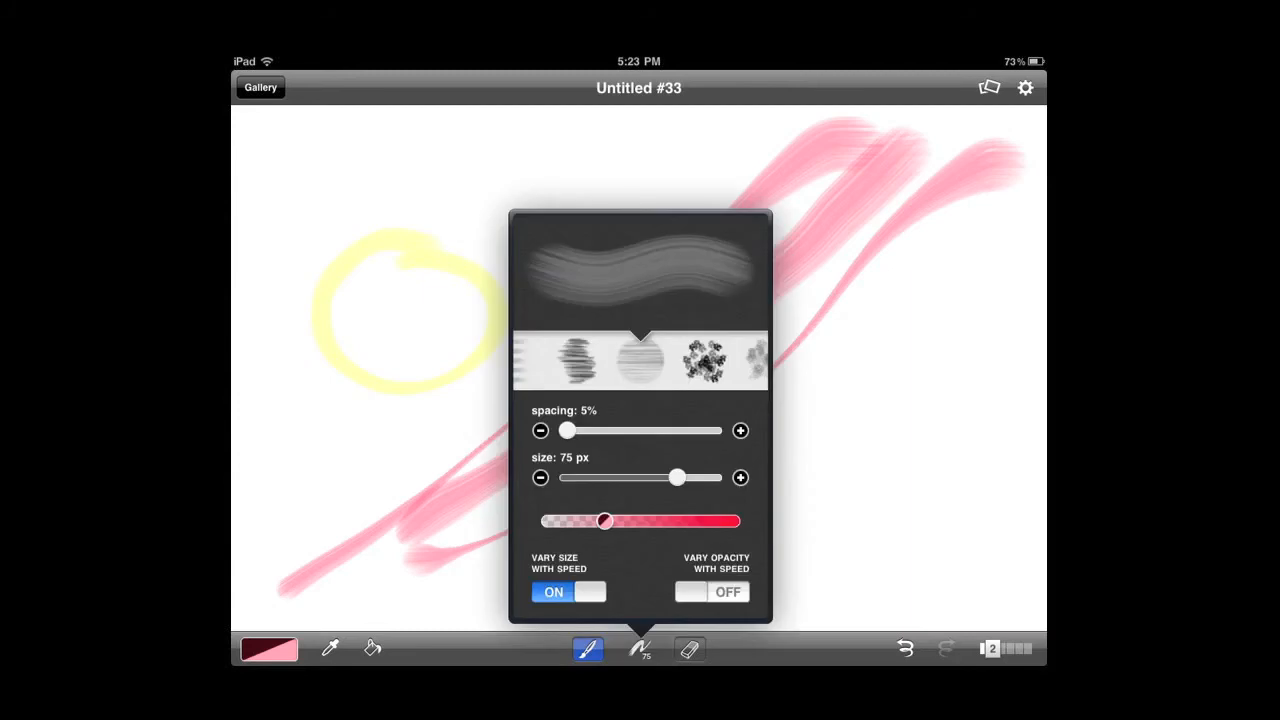
{"action": "left_click", "coordinate": [728, 592]}
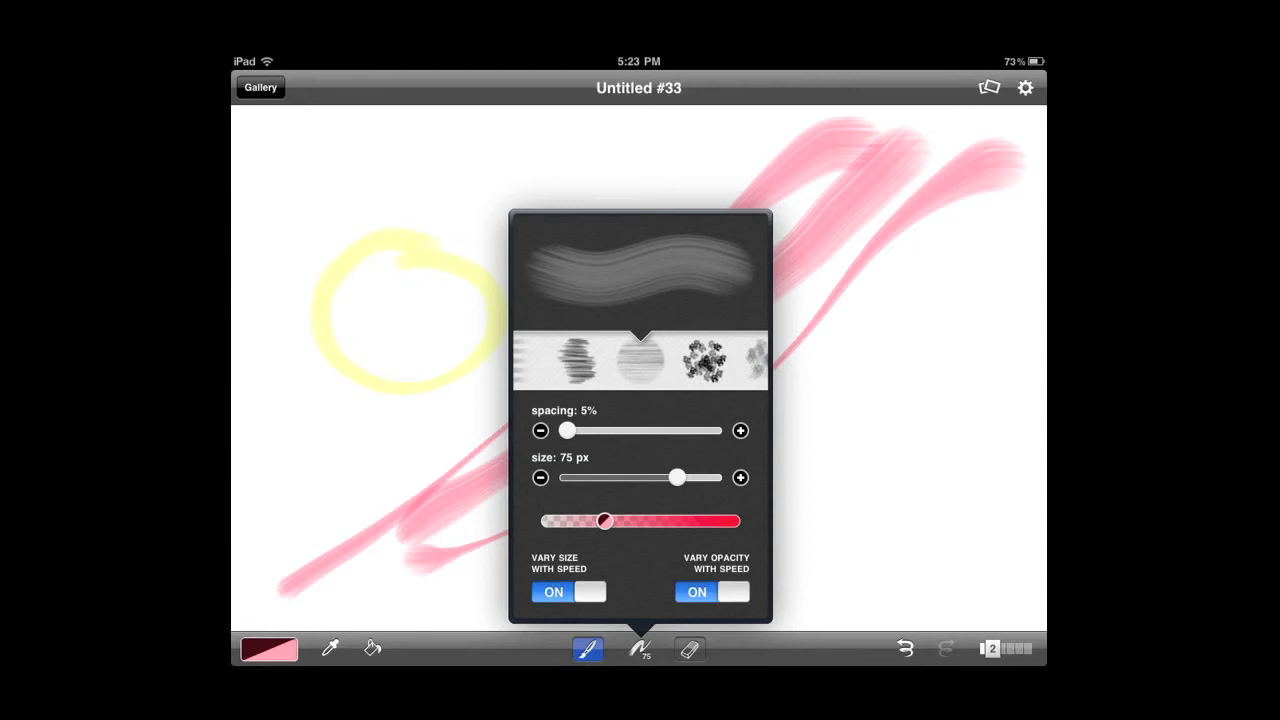
{"action": "left_click", "coordinate": [640, 648]}
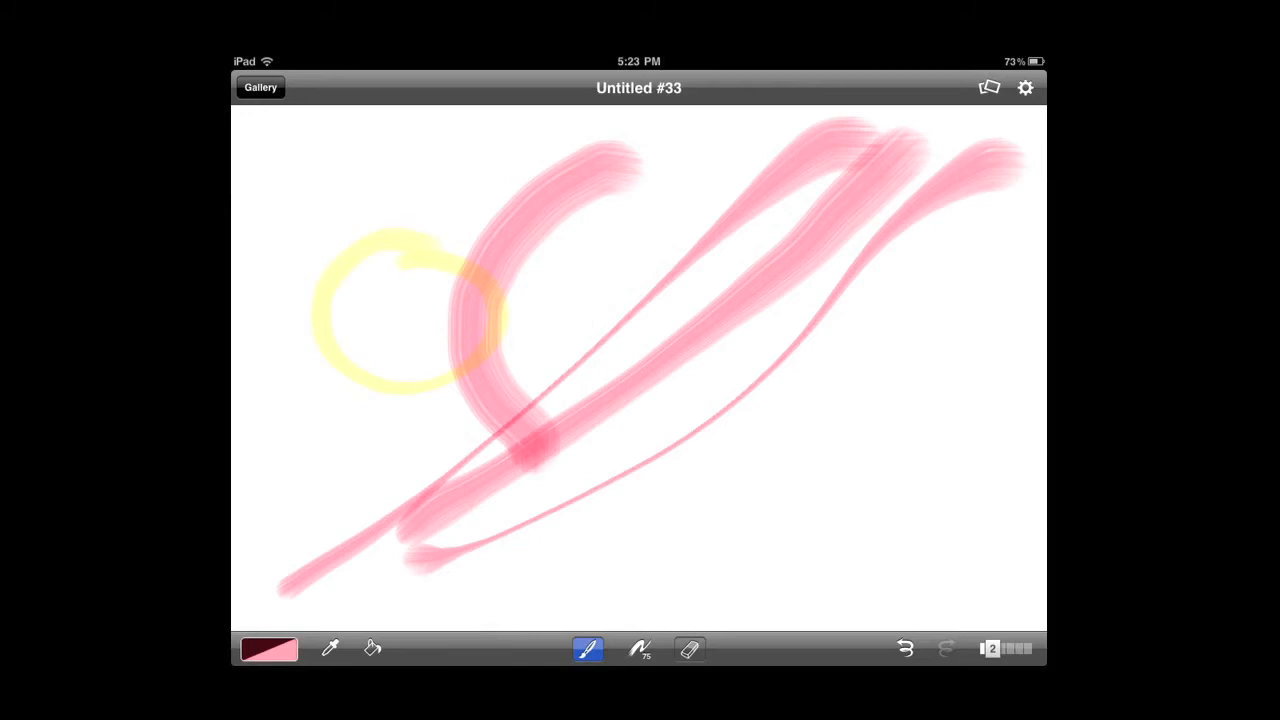
{"action": "left_click_drag", "start_coordinate": [410, 490], "coordinate": [524, 120]}
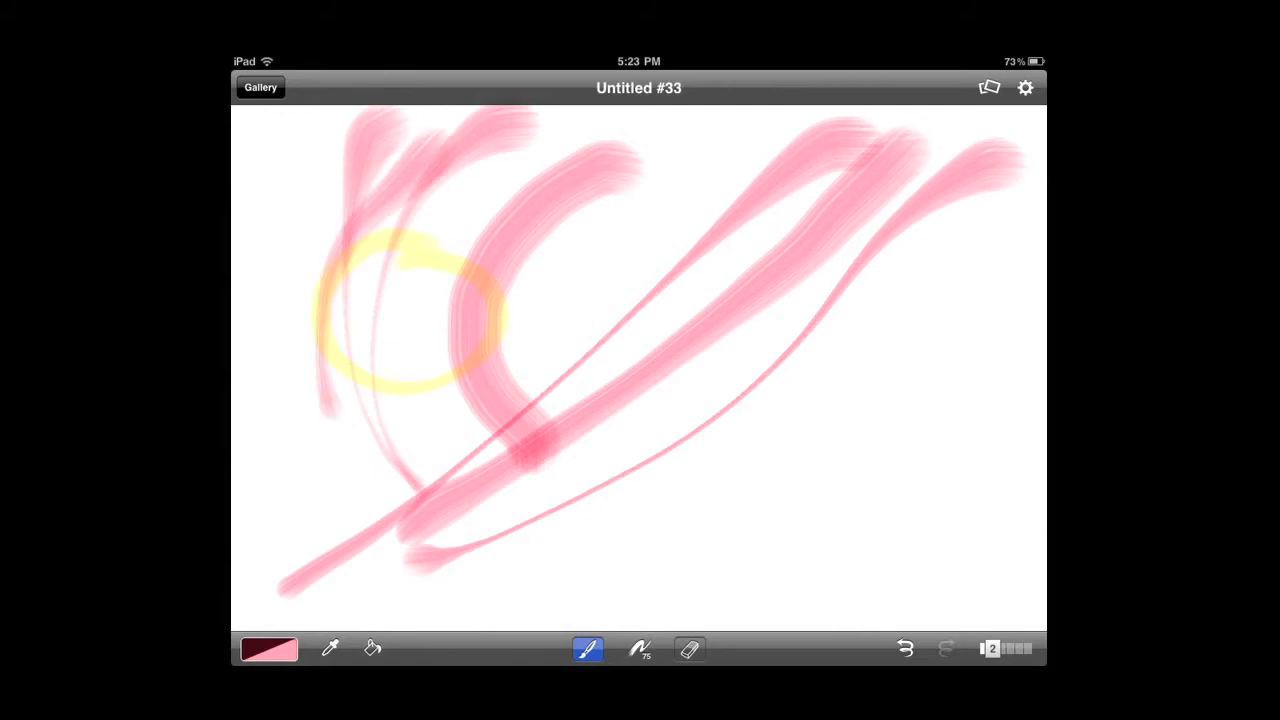
{"action": "left_click", "coordinate": [640, 648]}
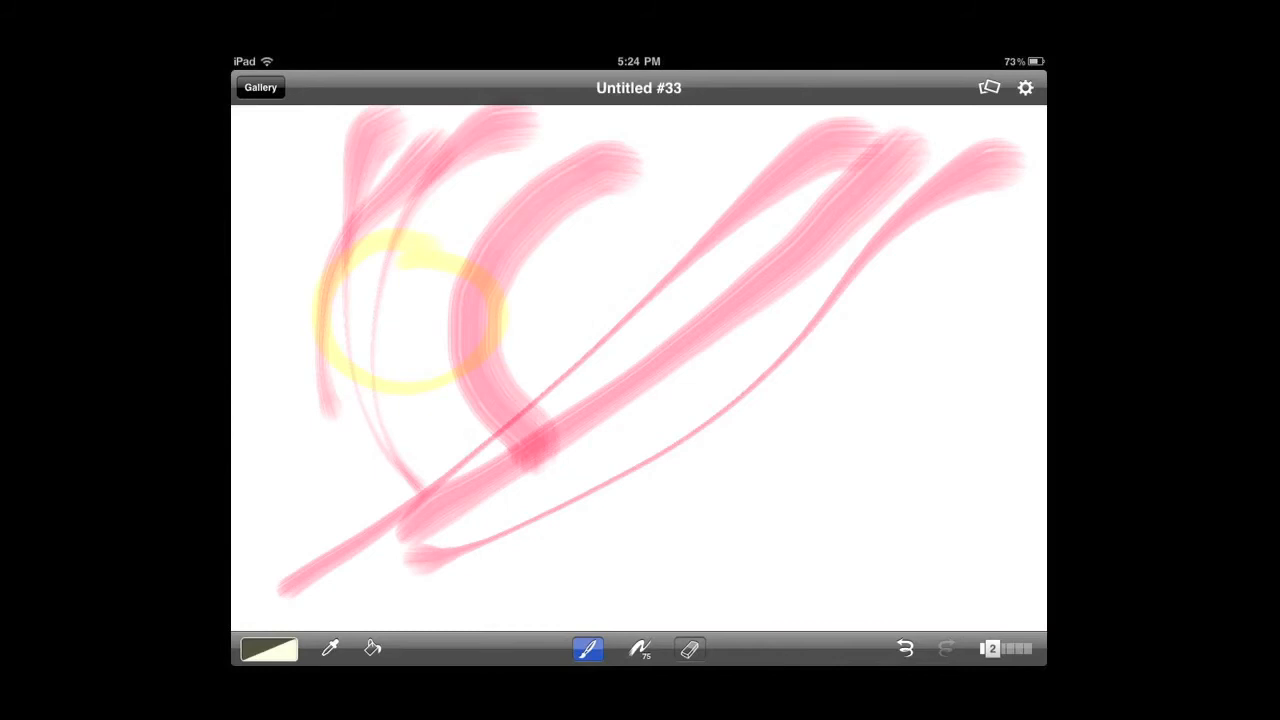
Change the current paint colour to a pale cream.
{"action": "left_click", "coordinate": [268, 648]}
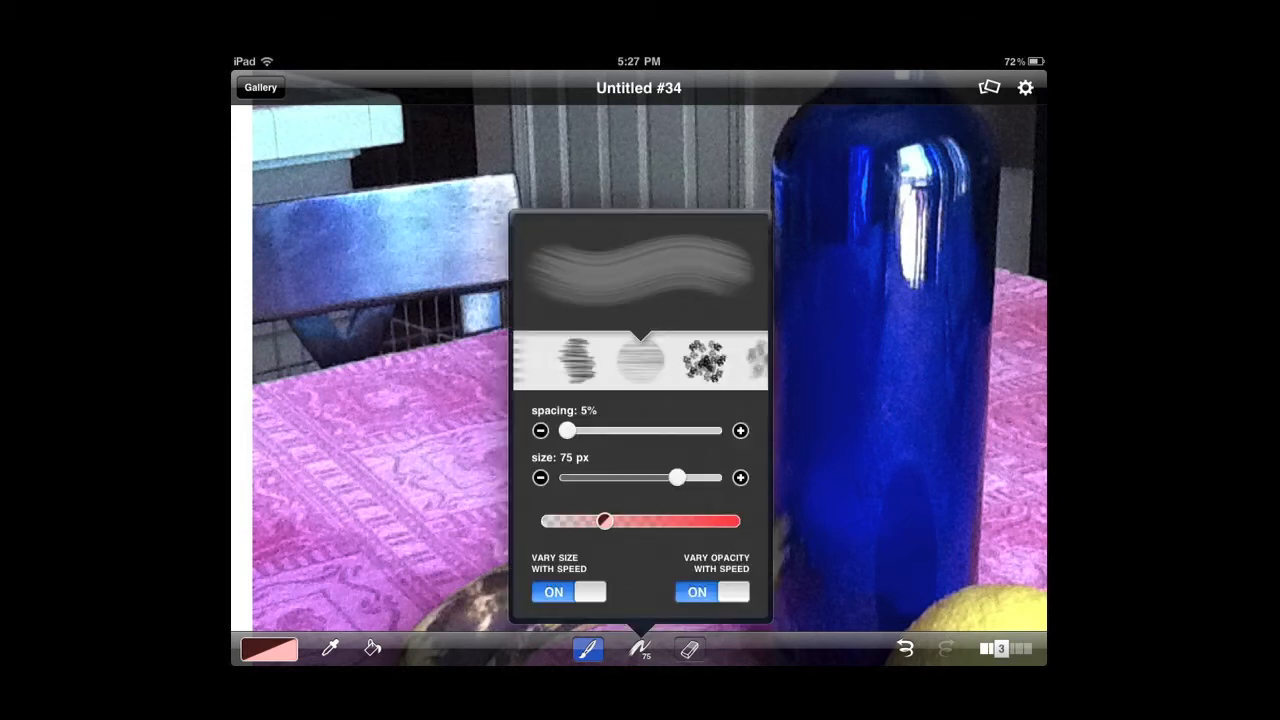
Resize the brush to 37 px, sample the bottle's deep blue, then settle on 49 px.
{"action": "left_click_drag", "start_coordinate": [676, 476], "coordinate": [612, 476]}
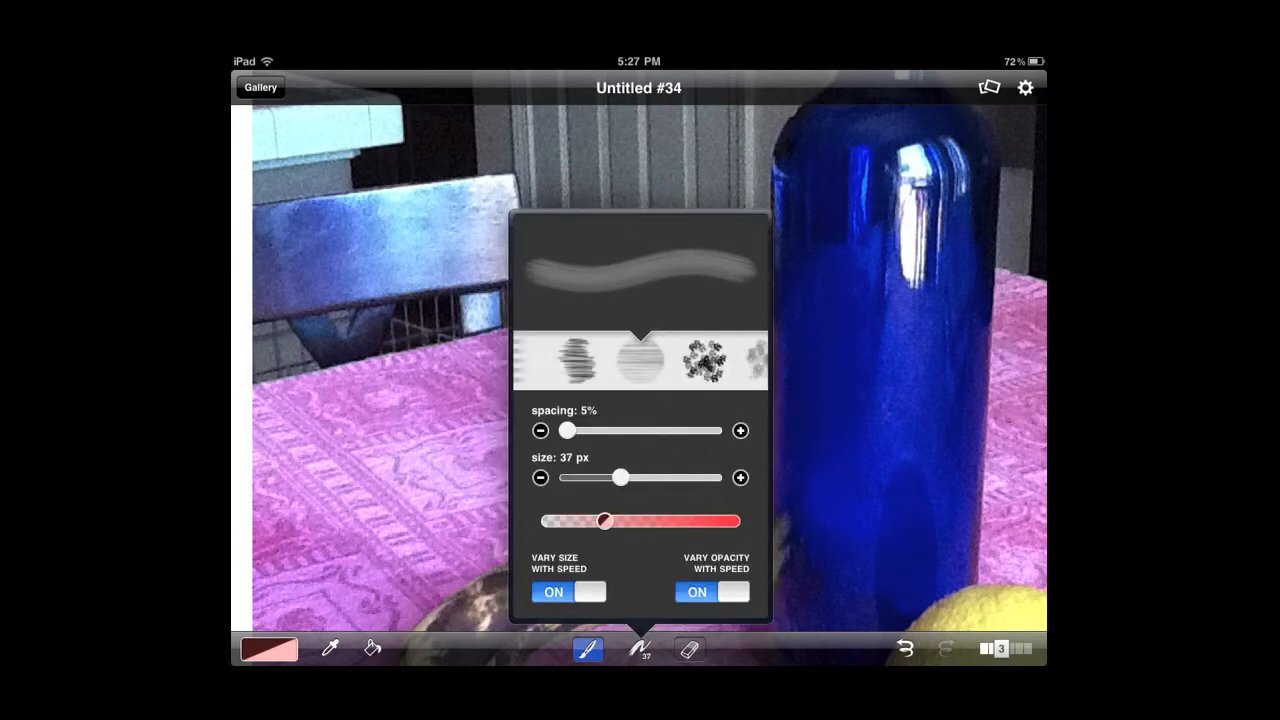
{"action": "left_click_drag", "start_coordinate": [600, 520], "coordinate": [738, 520]}
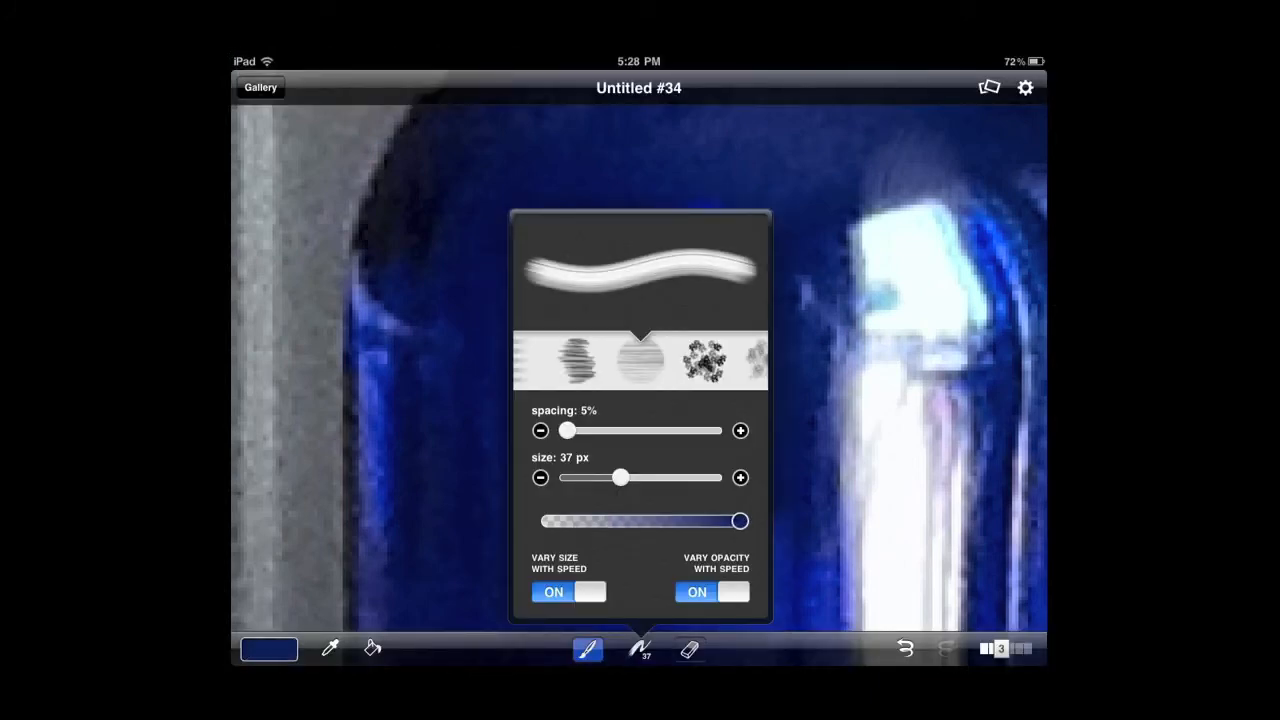
{"action": "left_click_drag", "start_coordinate": [620, 476], "coordinate": [638, 476]}
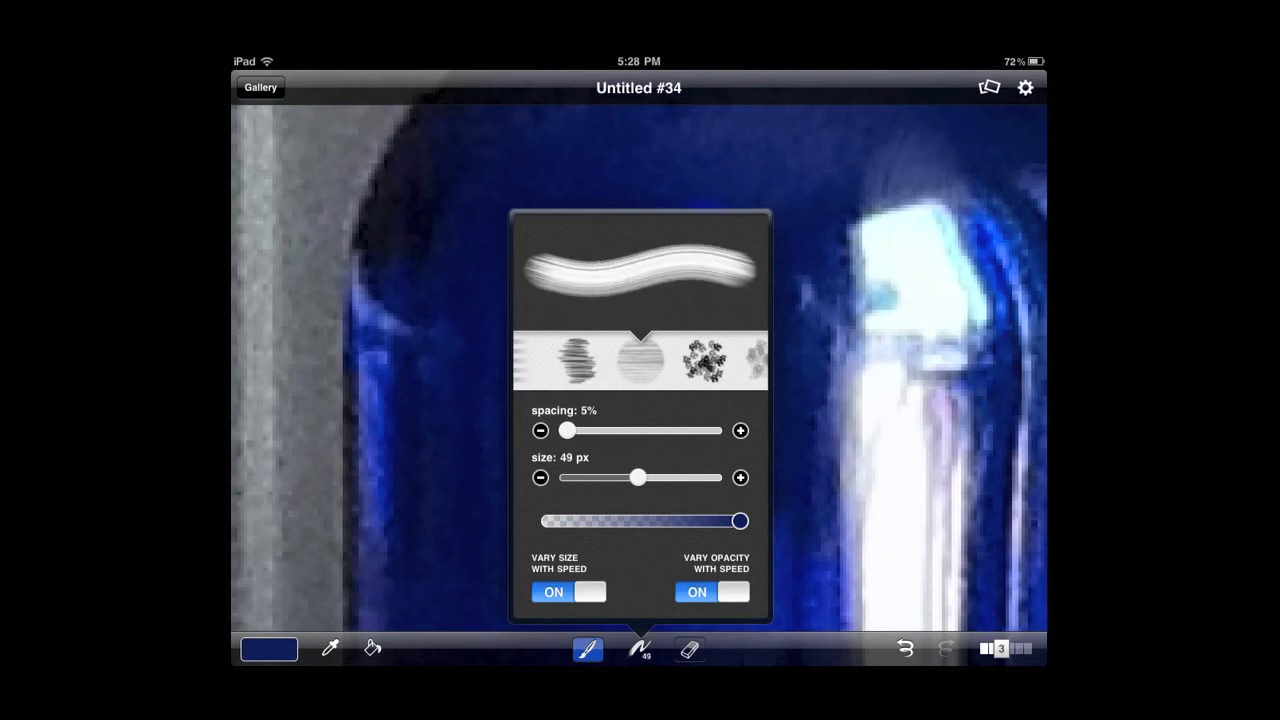